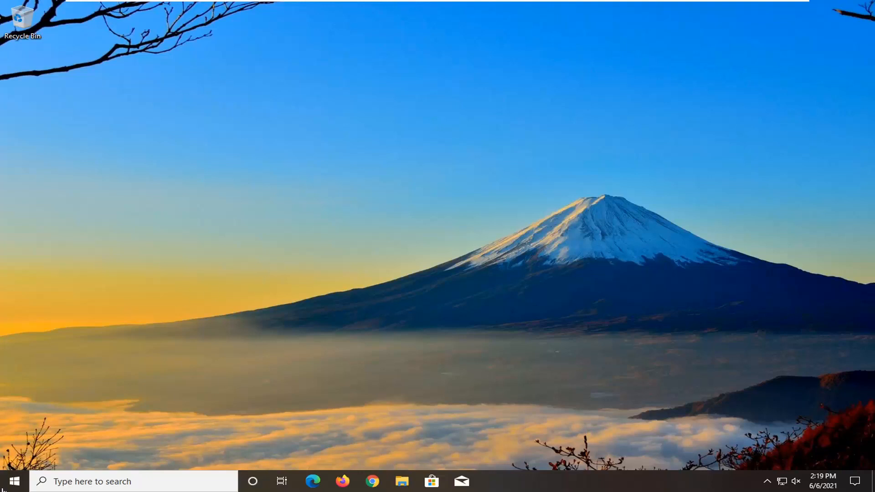
mouse_move(12, 481)
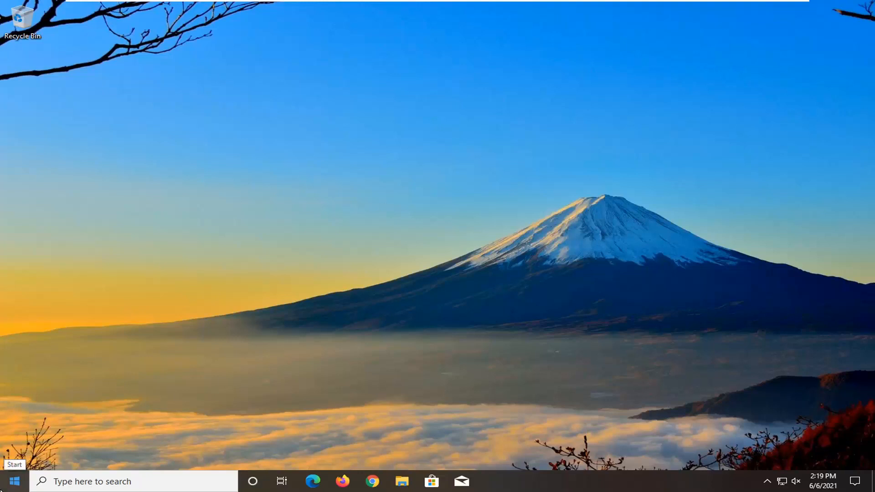
Step: Launch Device Manager from Start, expand Display adapters and bring up actions for VMware SVGA 3D
text(devi)
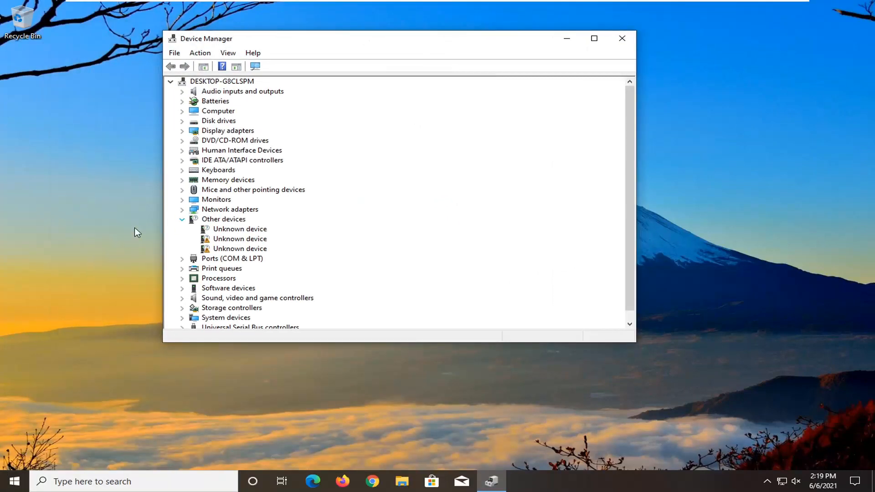
click(182, 219)
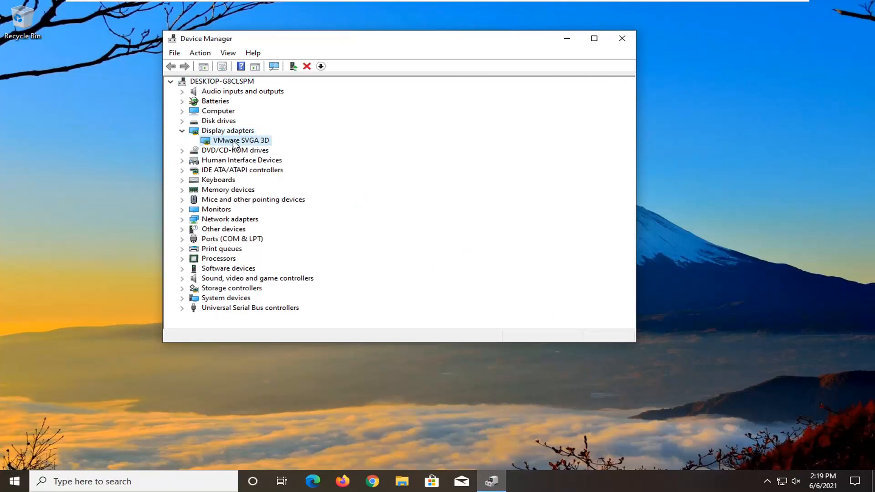
right_click(241, 140)
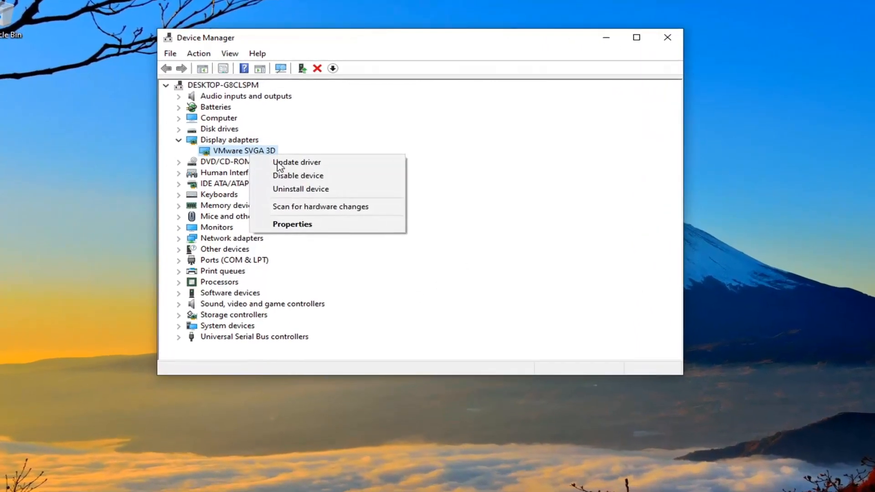
Step: Run an automatic driver search for VMware SVGA 3D, then return to choose browsing for drivers
click(296, 162)
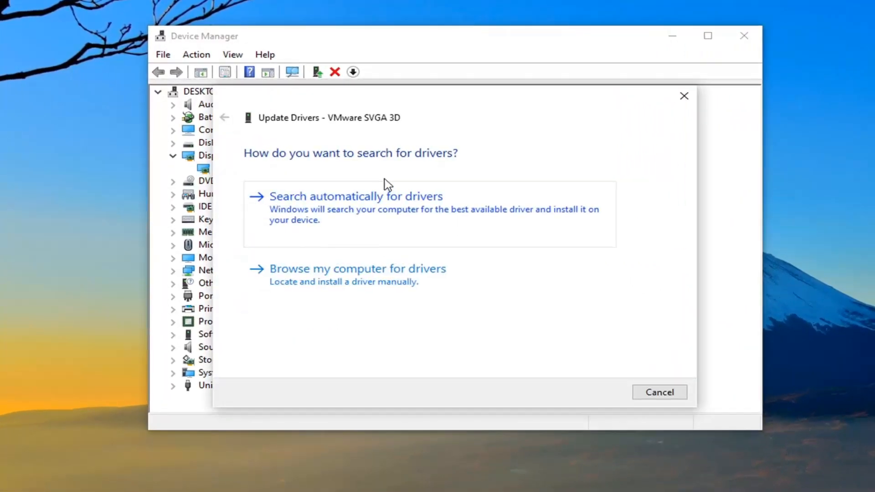
mouse_move(441, 206)
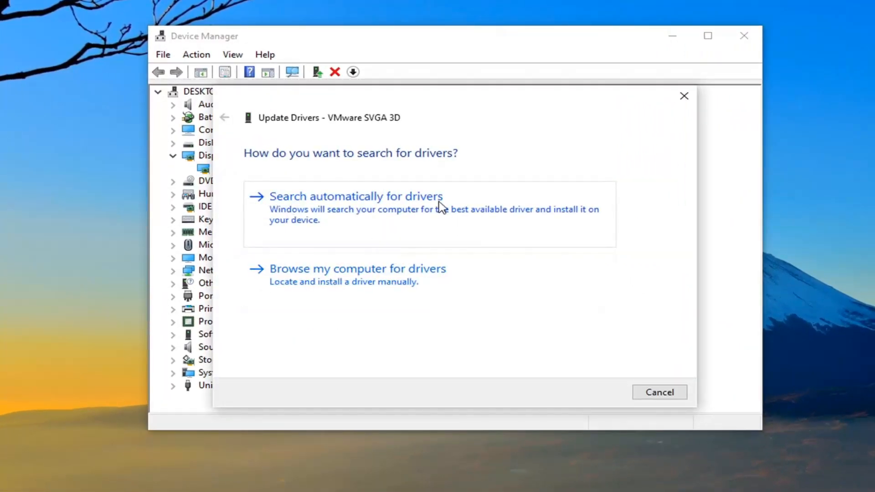
click(355, 196)
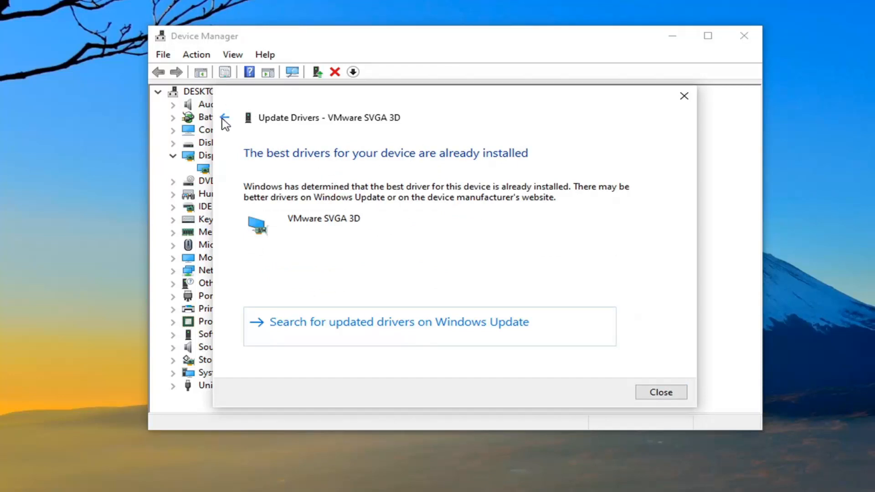
click(224, 118)
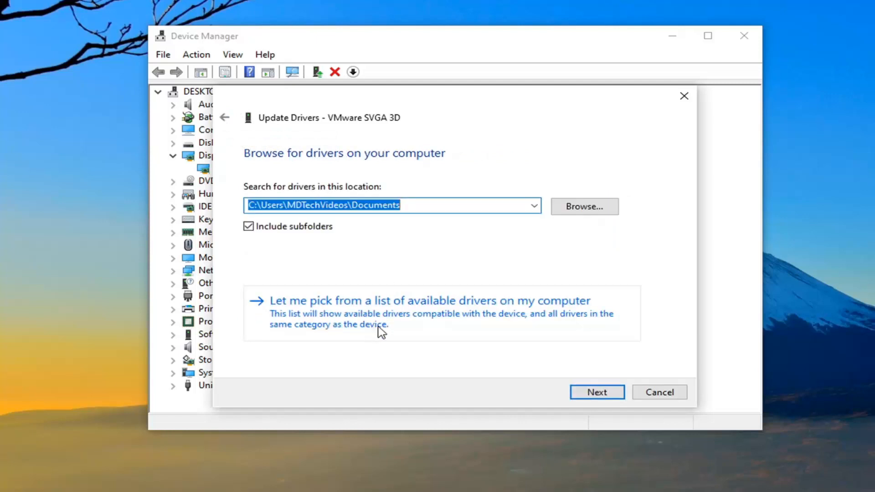
Step: Install the VMware SVGA 3D driver from the compatible list and close the successful update
click(596, 392)
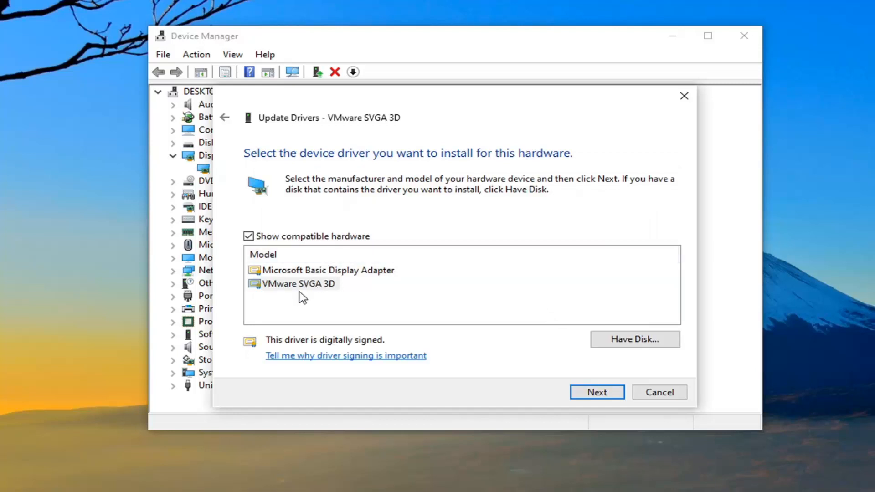
mouse_move(290, 287)
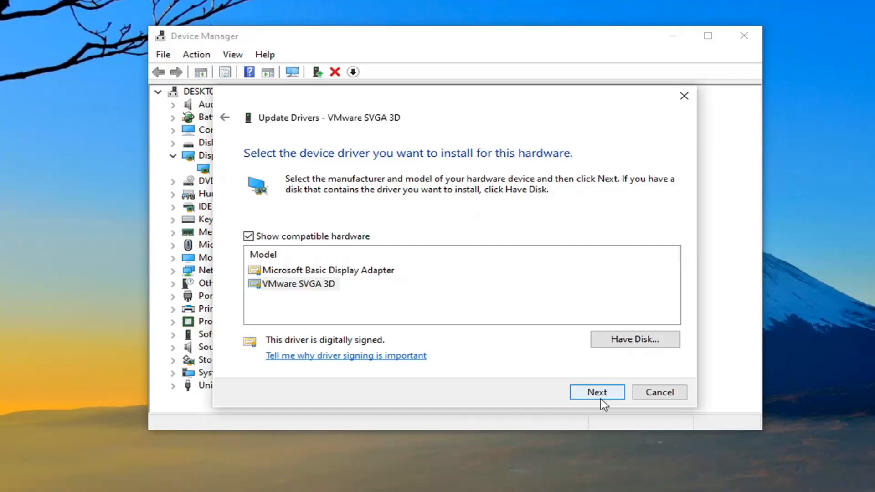
click(596, 392)
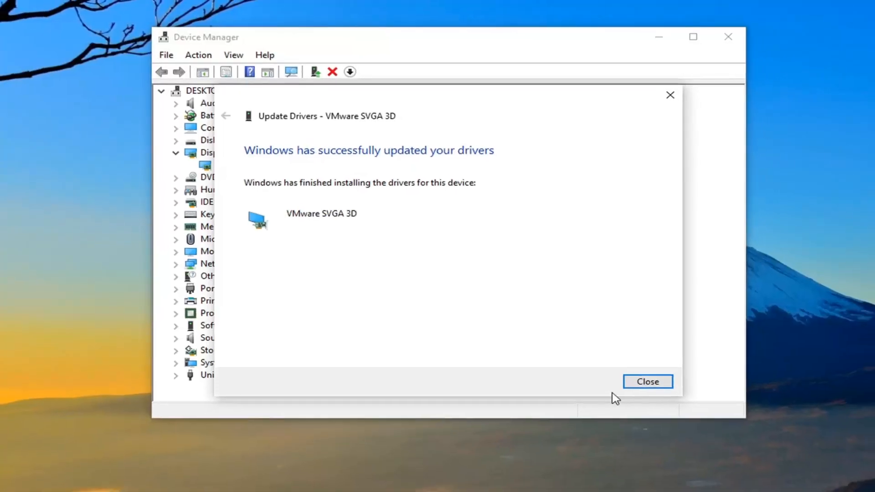
click(647, 381)
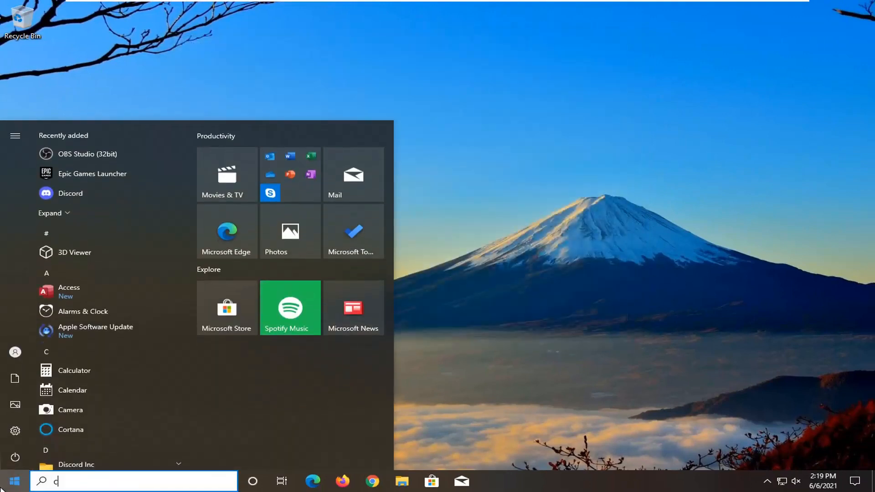
Step: Search 'cmd' in Start so Command Prompt appears as the best match
text(md)
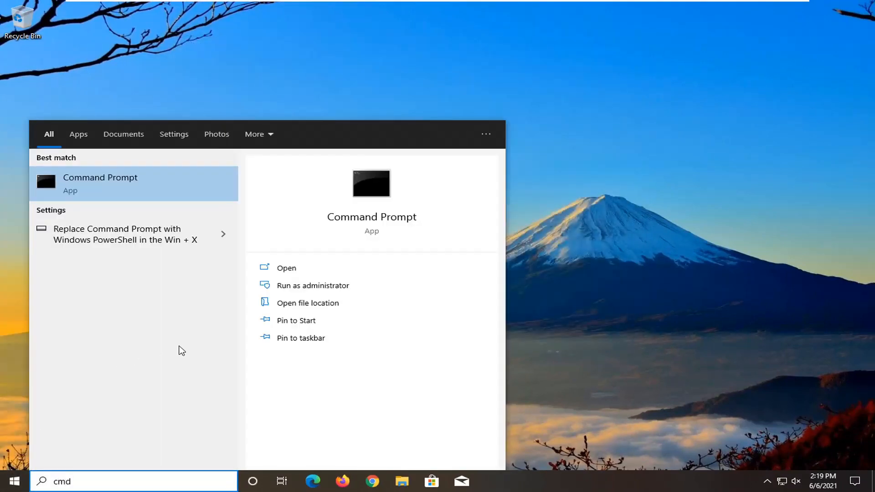
mouse_move(99, 183)
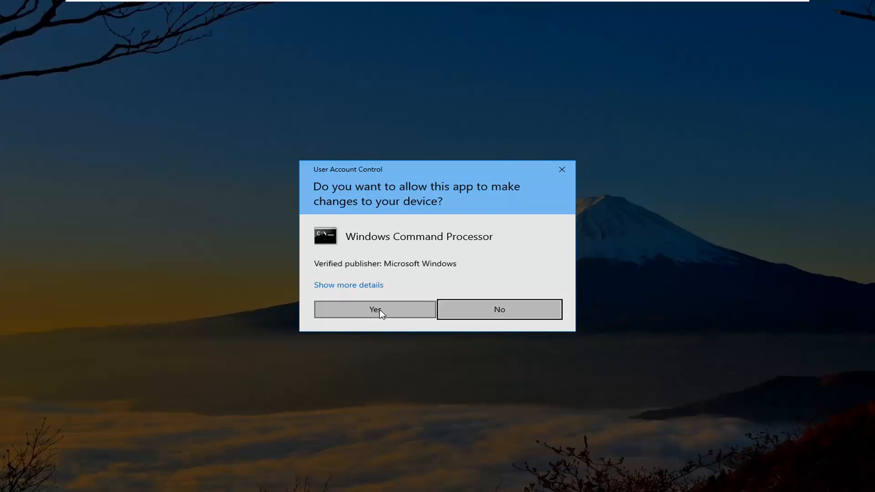
Step: Approve elevation and enter 'sfc /scannow' at the administrator prompt
click(375, 309)
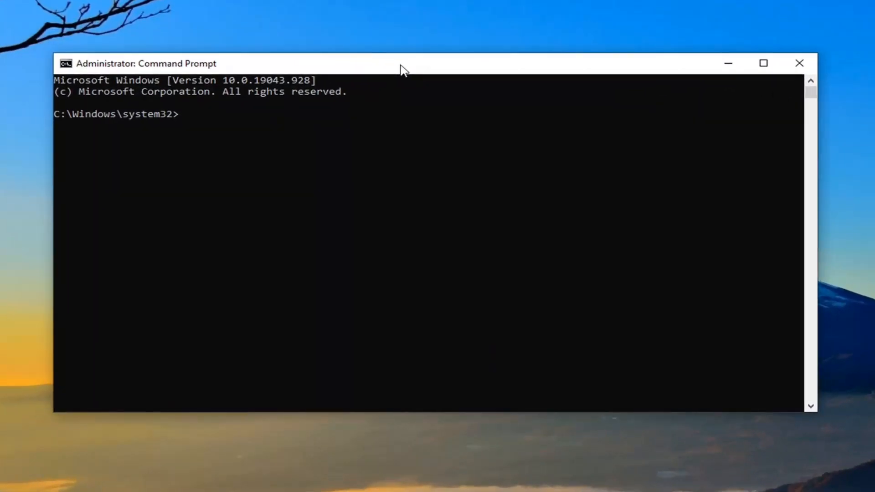
mouse_move(286, 251)
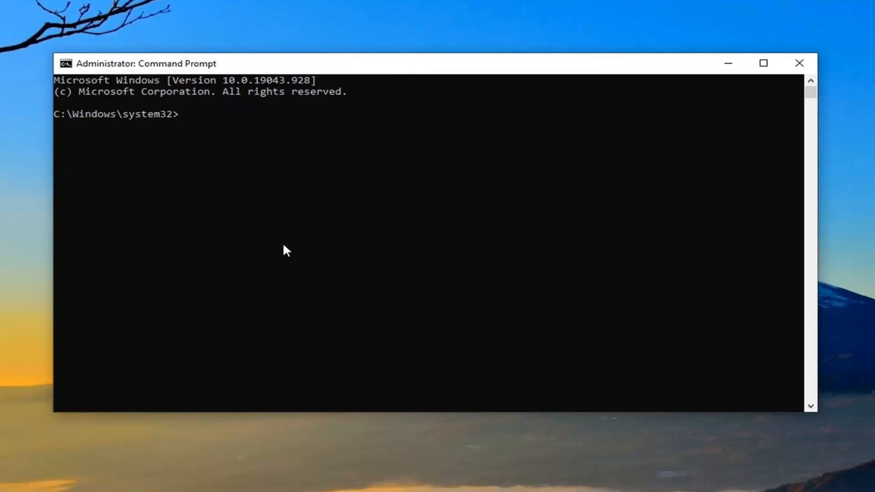
text(sfc)
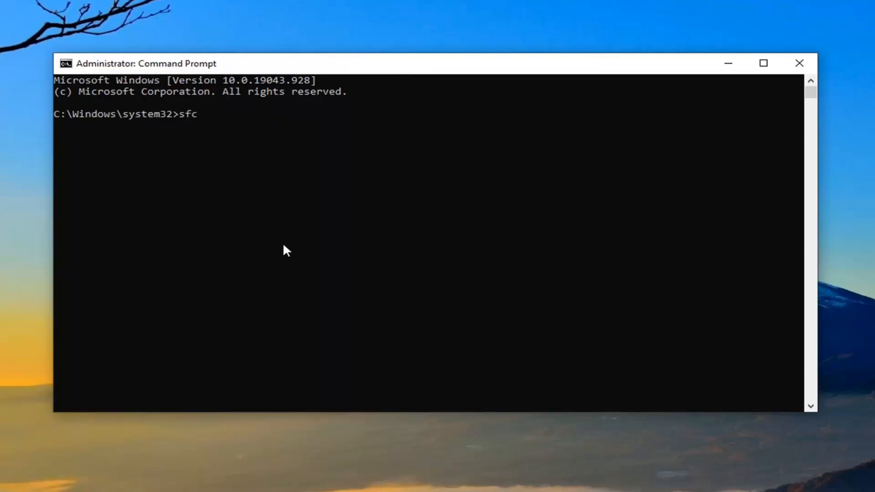
text(/scannow)
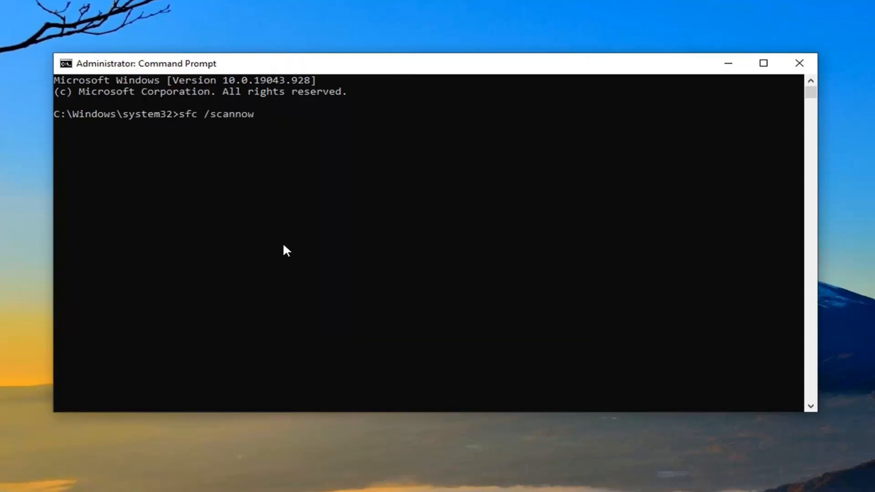
mouse_move(221, 106)
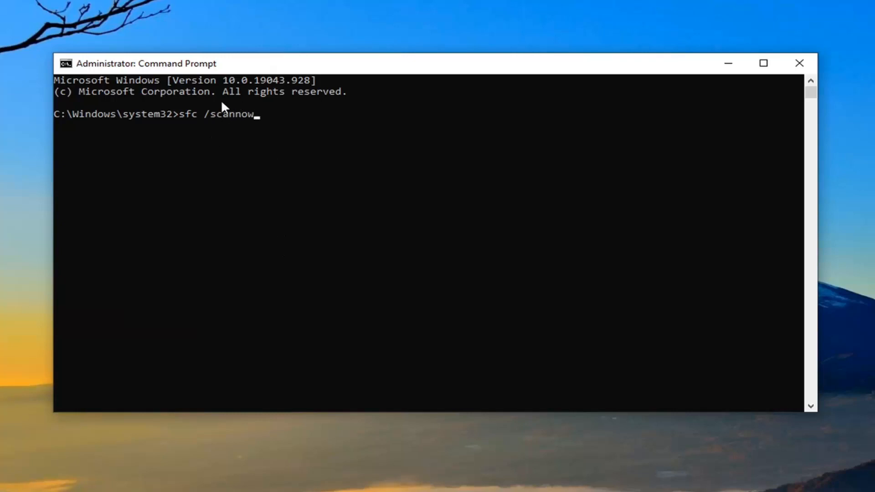
mouse_move(222, 161)
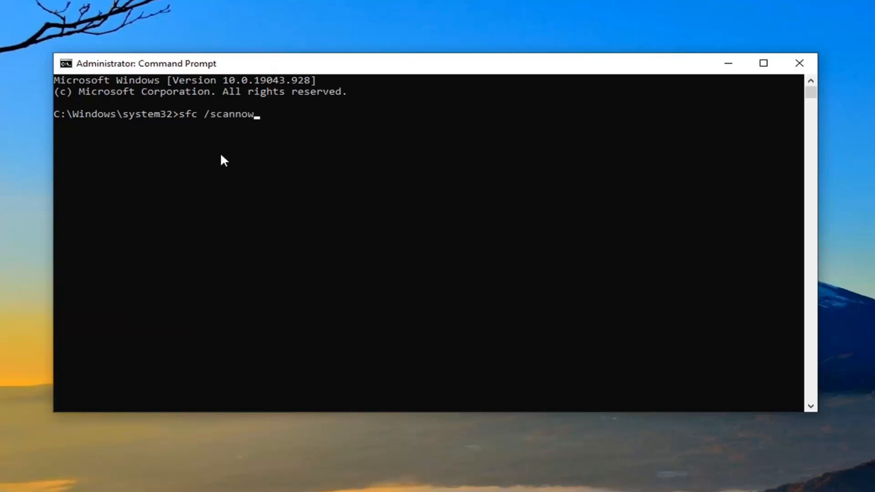